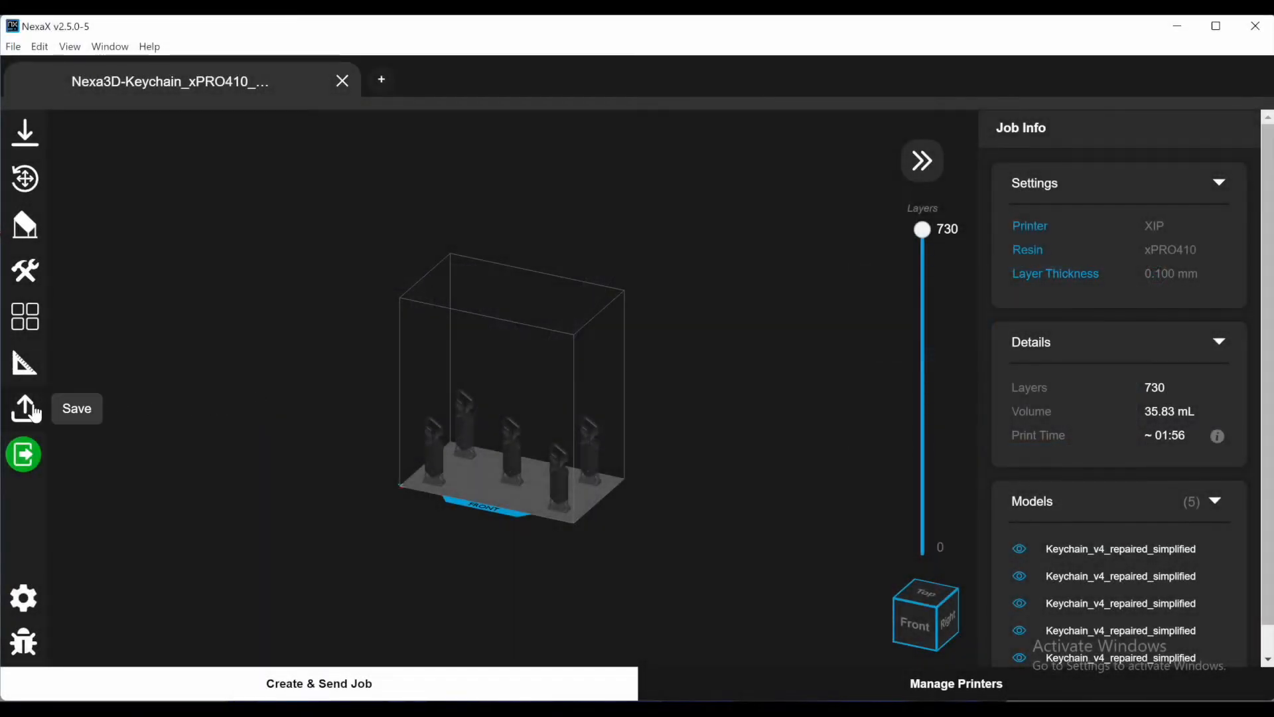
Save the sliced five-keychain job as Nexa3D-Keychain_xPRO410_XiP_5x and dismiss the completion notice
{"action": "left_click", "coordinate": [25, 409]}
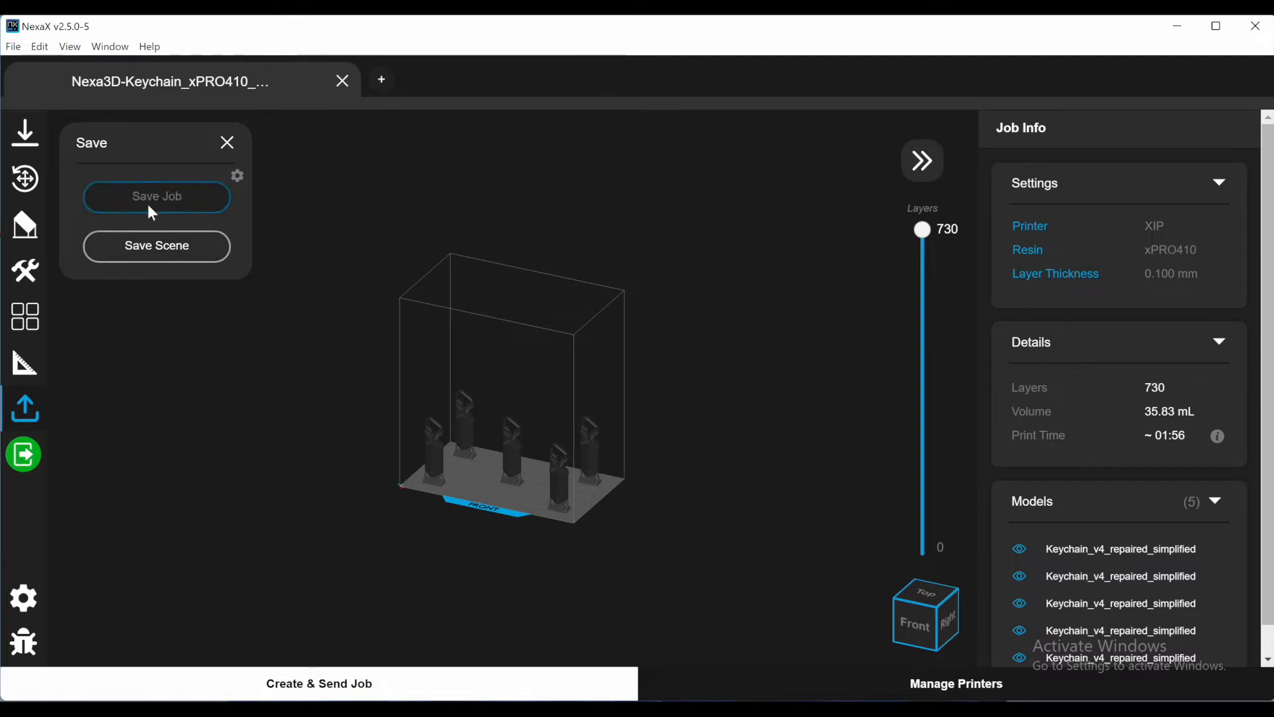
{"action": "left_click", "coordinate": [156, 197]}
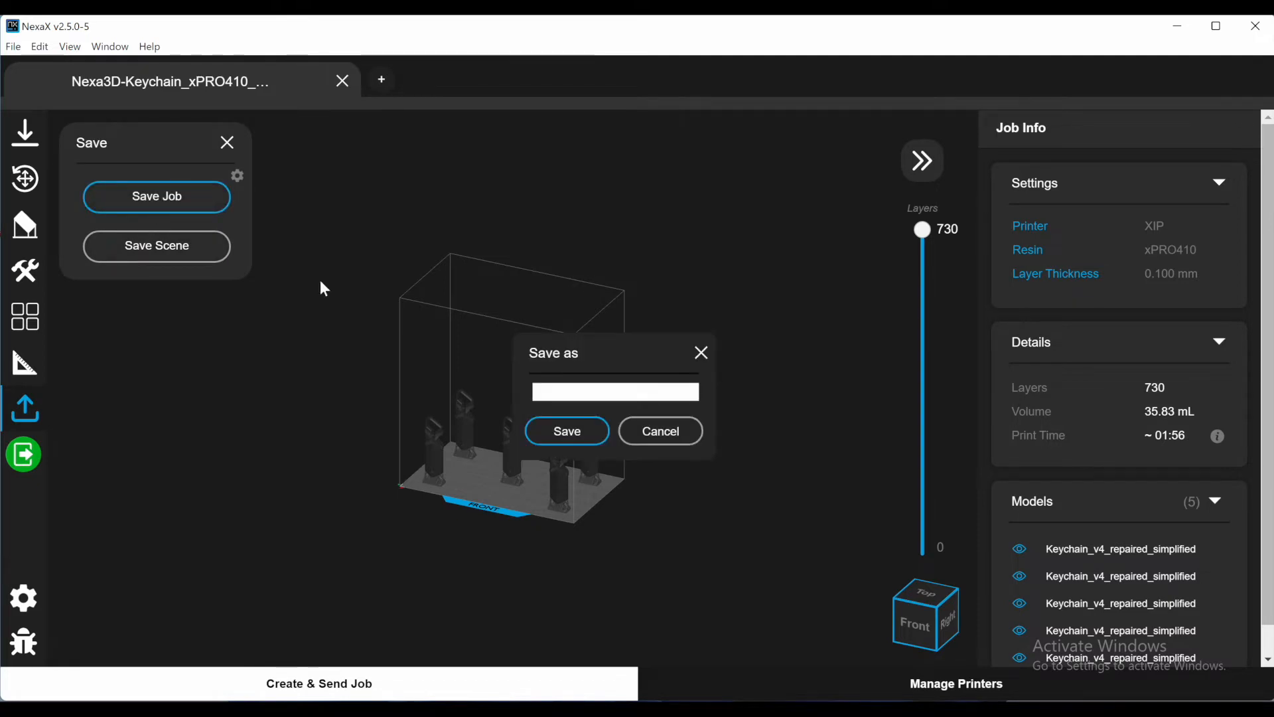
{"action": "left_click", "coordinate": [615, 391]}
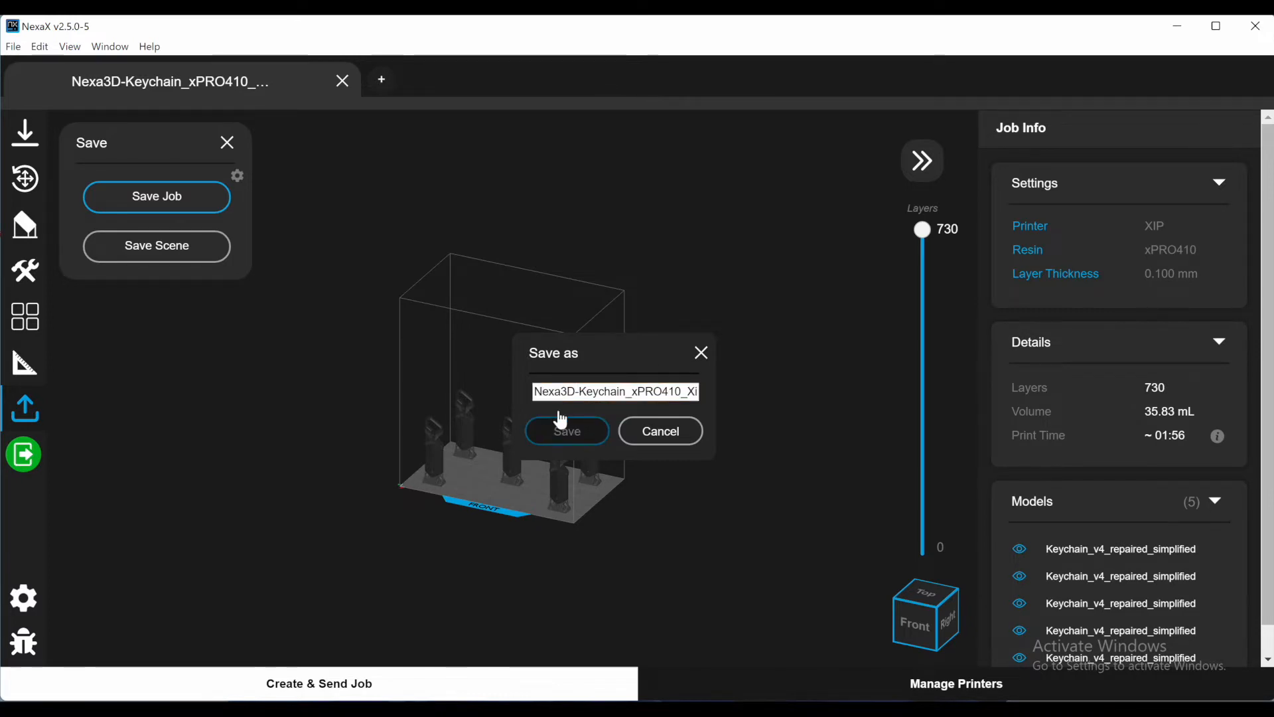
{"action": "left_click", "coordinate": [567, 431]}
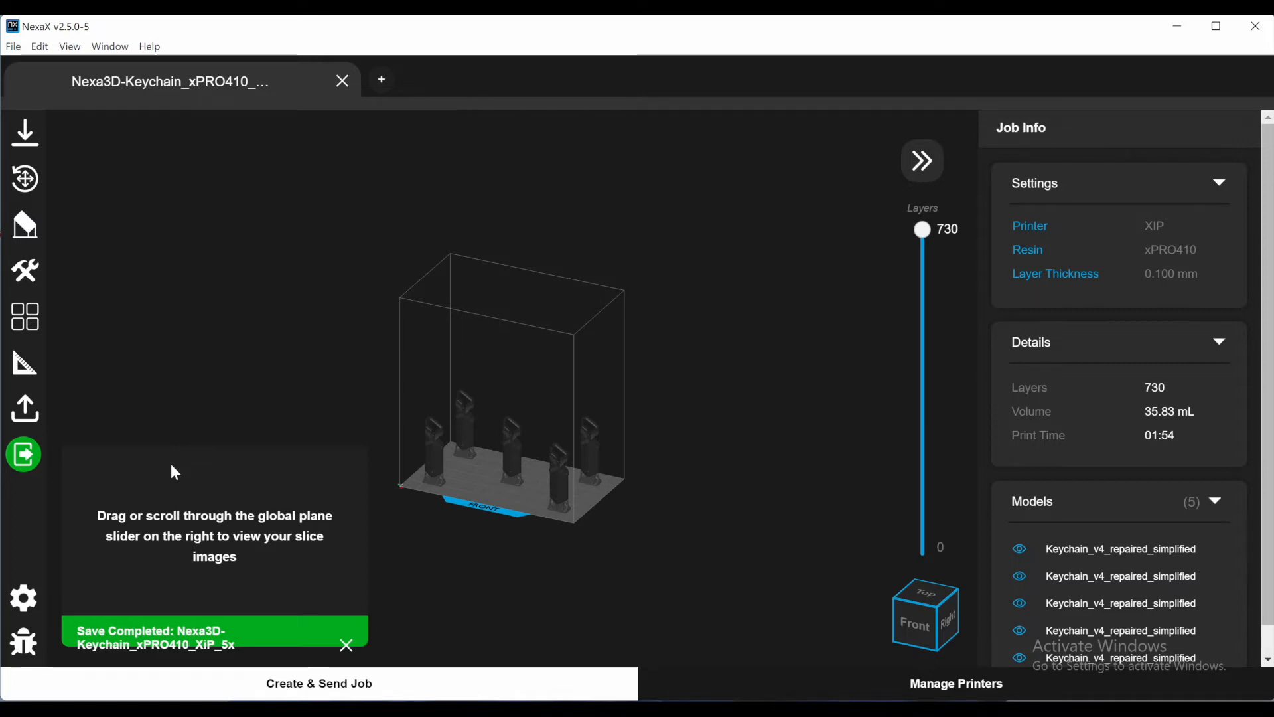
{"action": "left_click", "coordinate": [348, 644]}
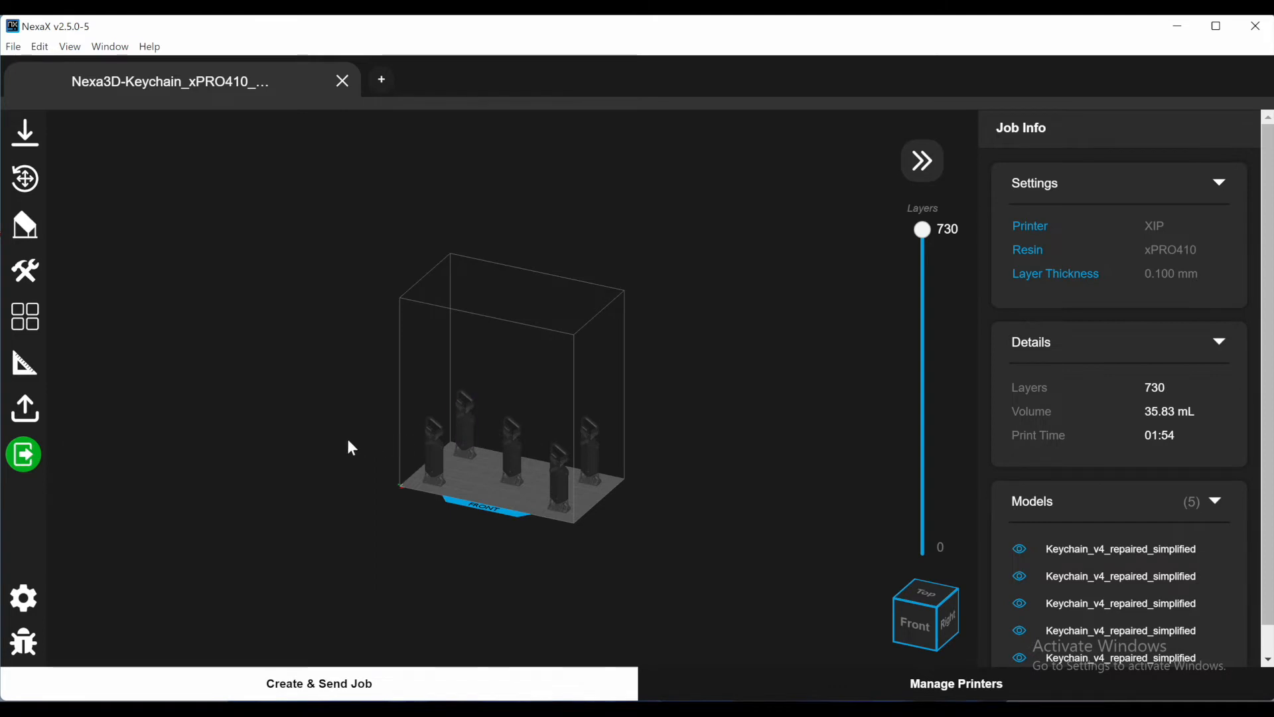
{"action": "mouse_move", "coordinate": [24, 454]}
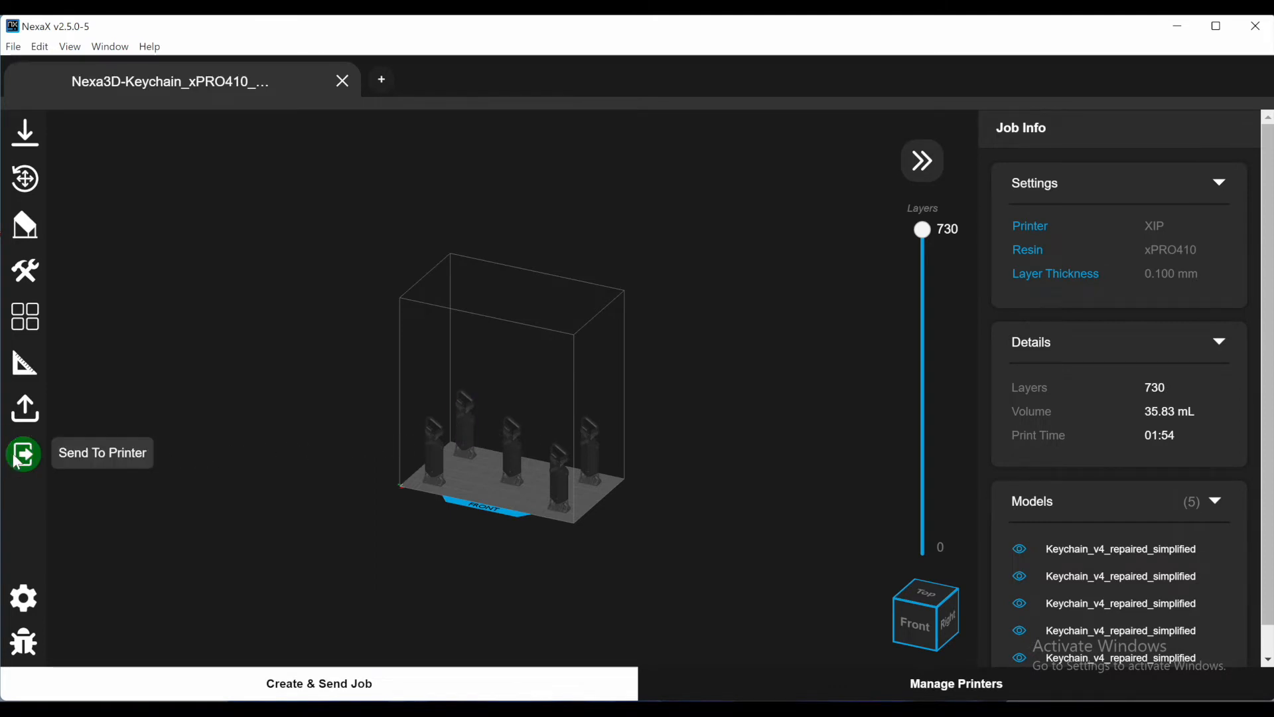
Send the saved keychain .nxa job to the XIP printer and wait for the transfer to finish
{"action": "left_click", "coordinate": [22, 454]}
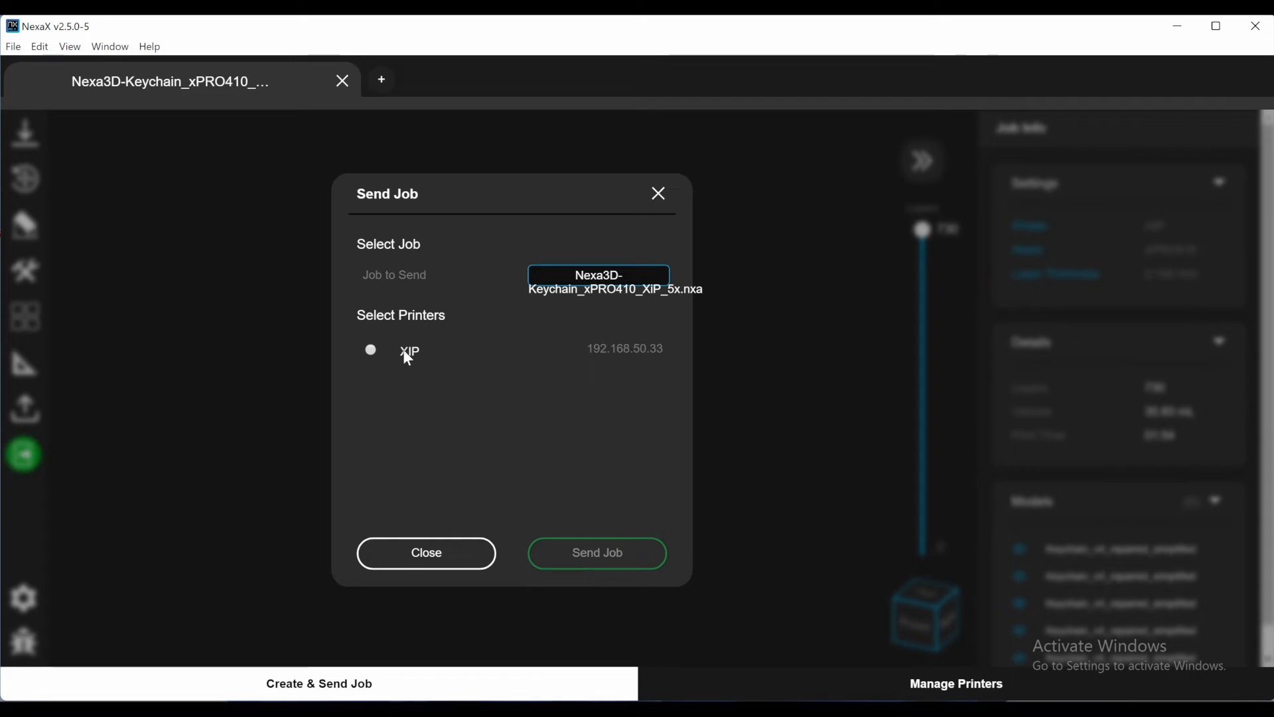
{"action": "left_click", "coordinate": [371, 351]}
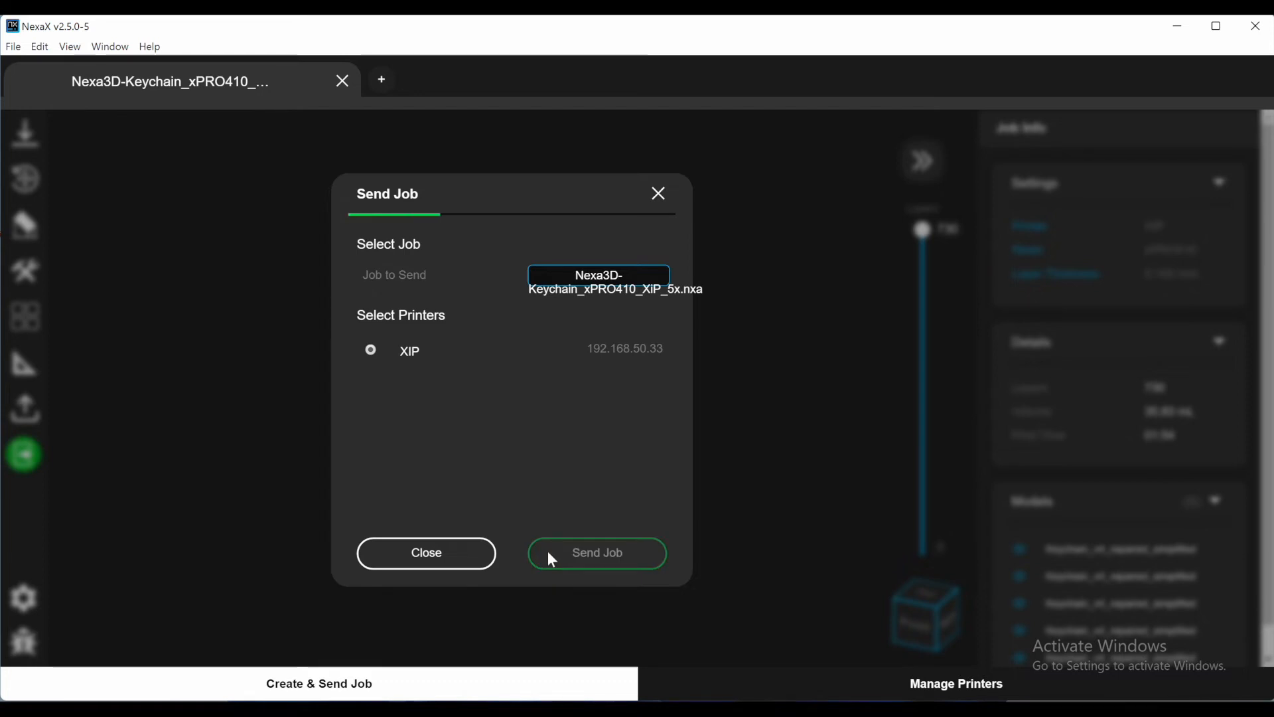
{"action": "left_click", "coordinate": [598, 553]}
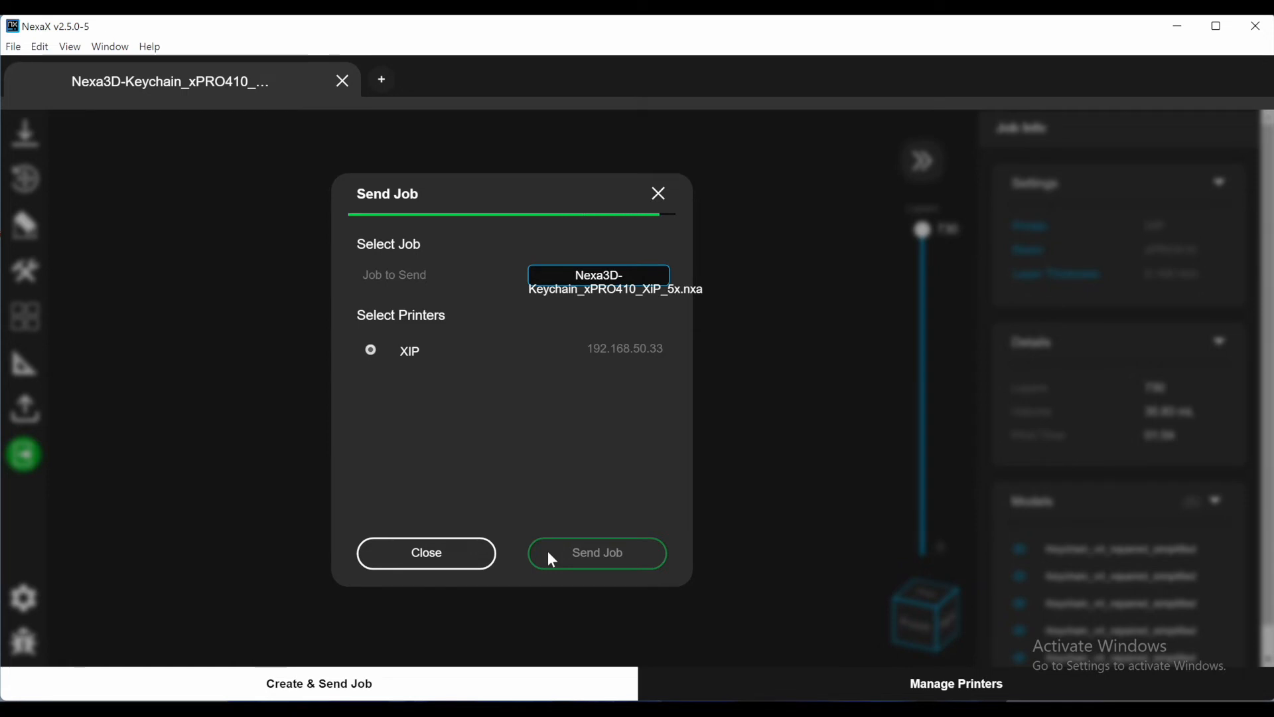
{"action": "left_click", "coordinate": [598, 553]}
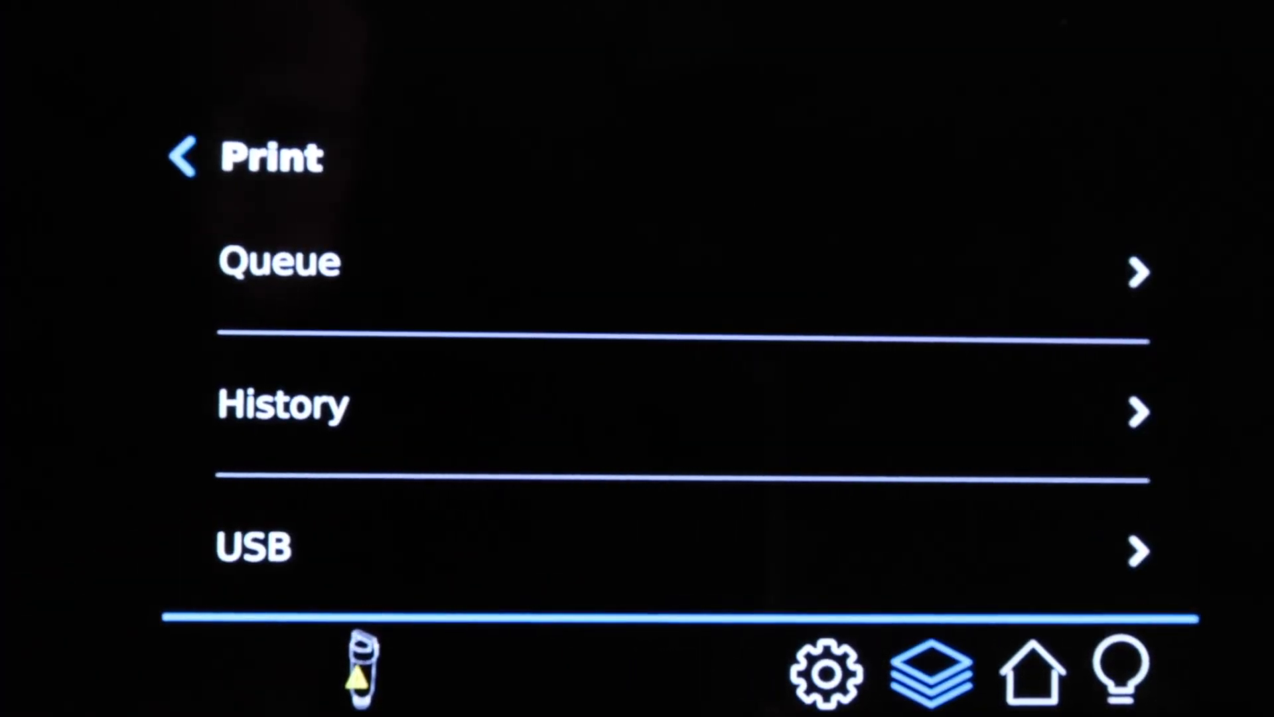
Show the XiP printer's queue listing Nexa3D-Keychain_xPRO410_XiP_5x with xPRO410 resin
{"action": "left_click", "coordinate": [276, 260]}
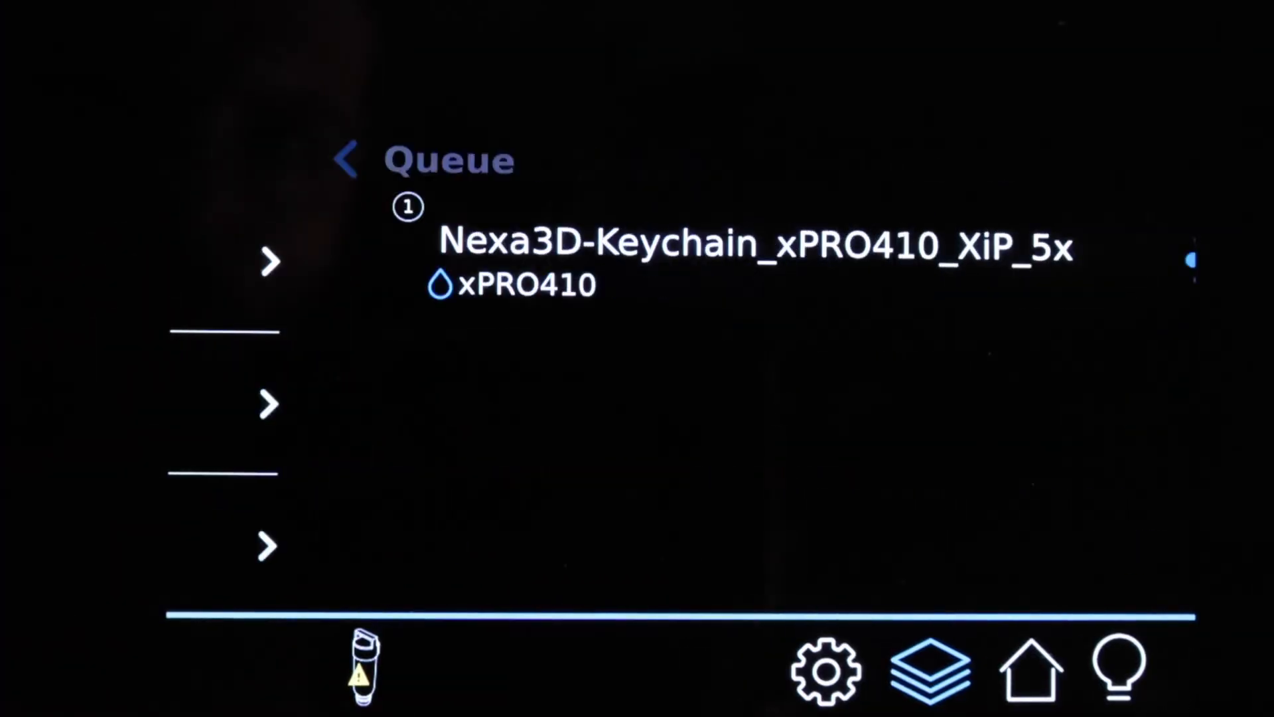